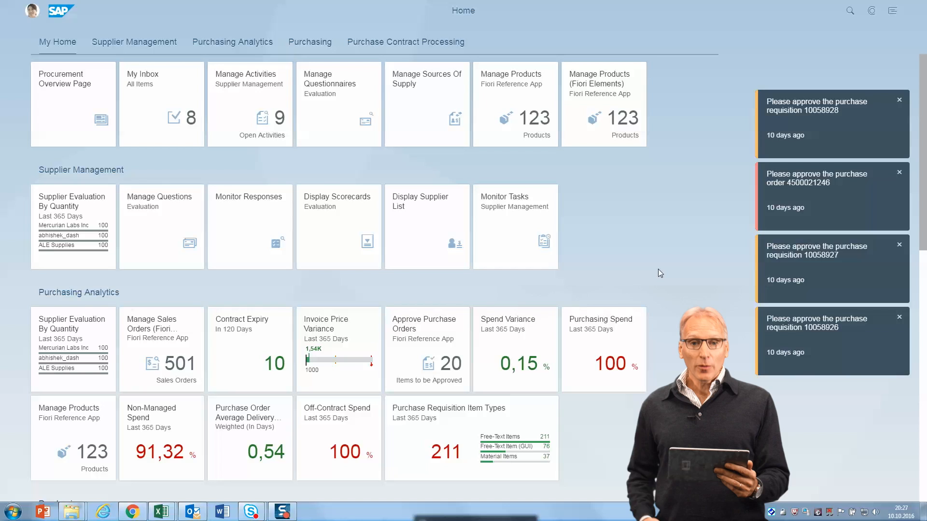
{"action": "mouse_move", "coordinate": [620, 247]}
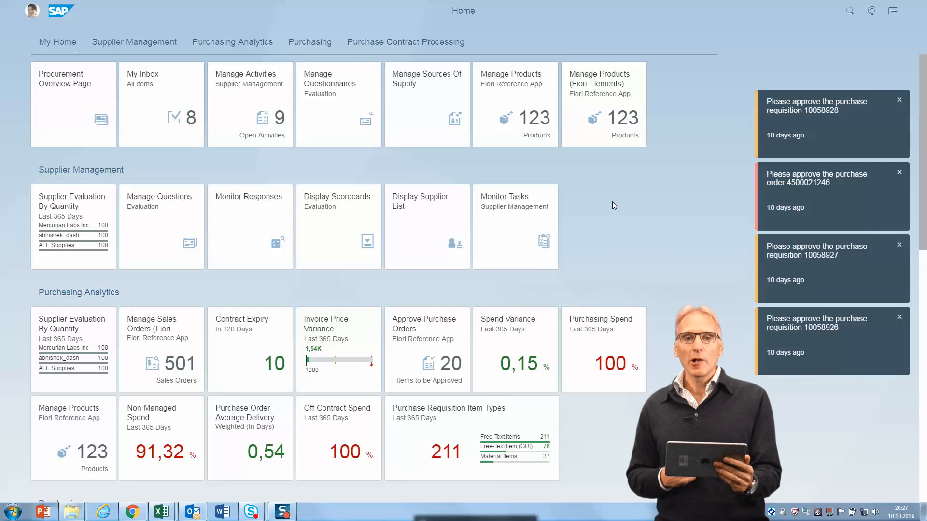
{"action": "mouse_move", "coordinate": [490, 290]}
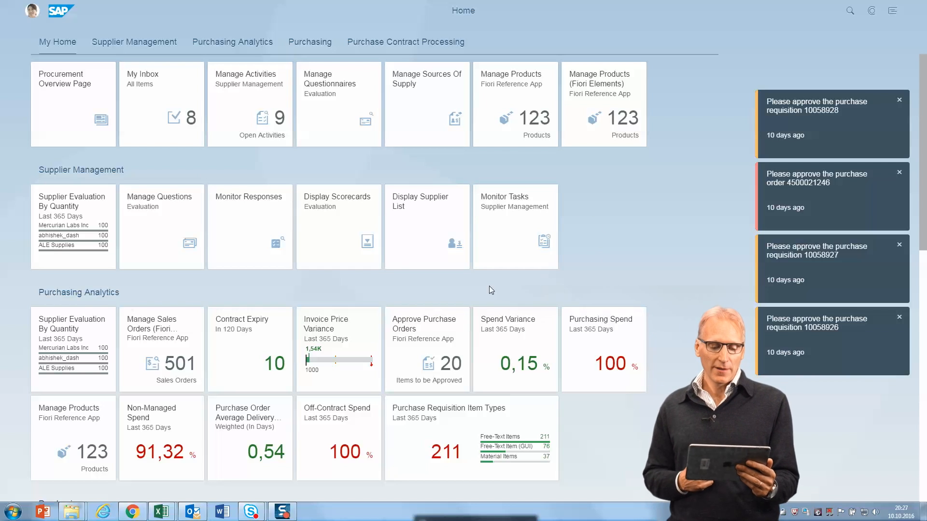
{"action": "mouse_move", "coordinate": [186, 46]}
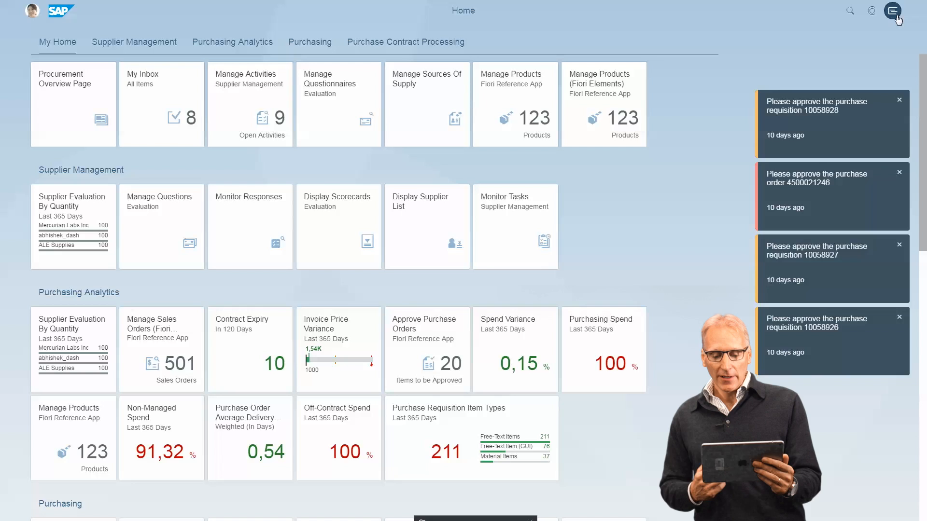
Browse notifications grouped by type and by date, then open the Me Area
{"action": "left_click", "coordinate": [892, 10]}
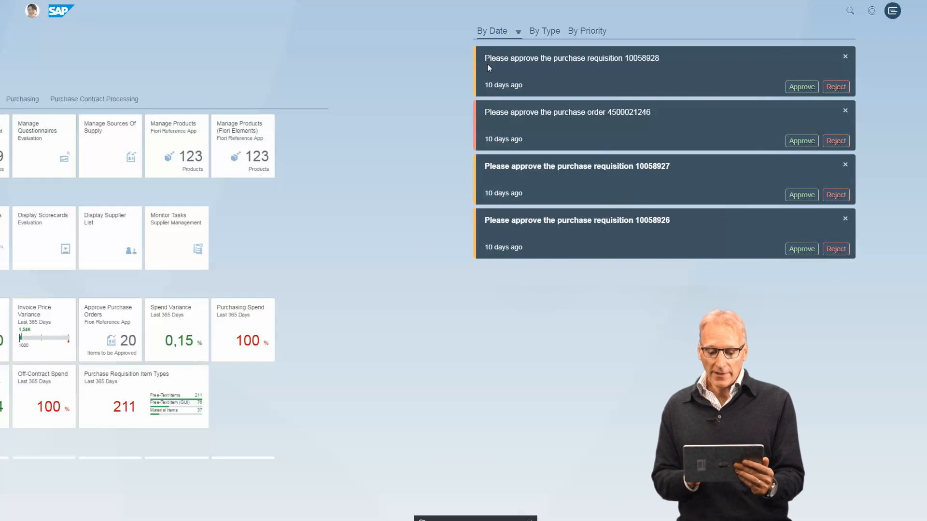
{"action": "left_click", "coordinate": [542, 31]}
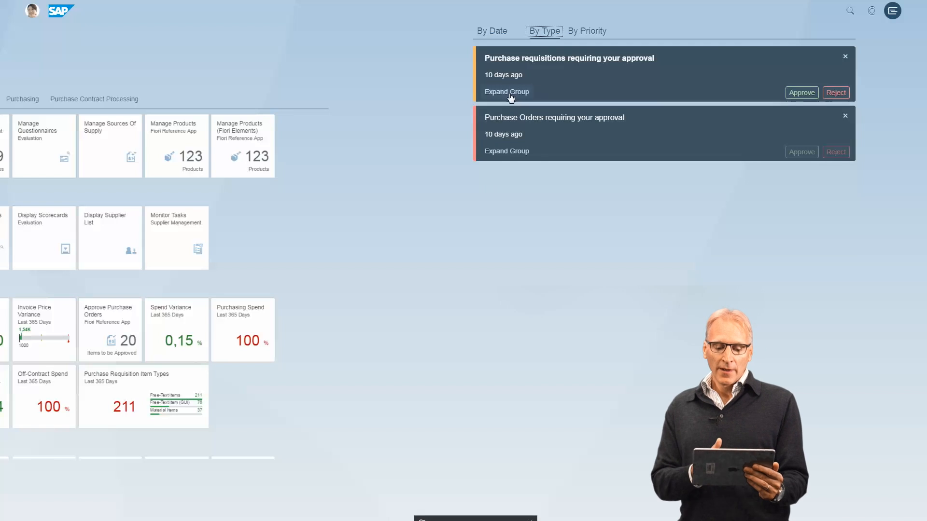
{"action": "left_click", "coordinate": [506, 92]}
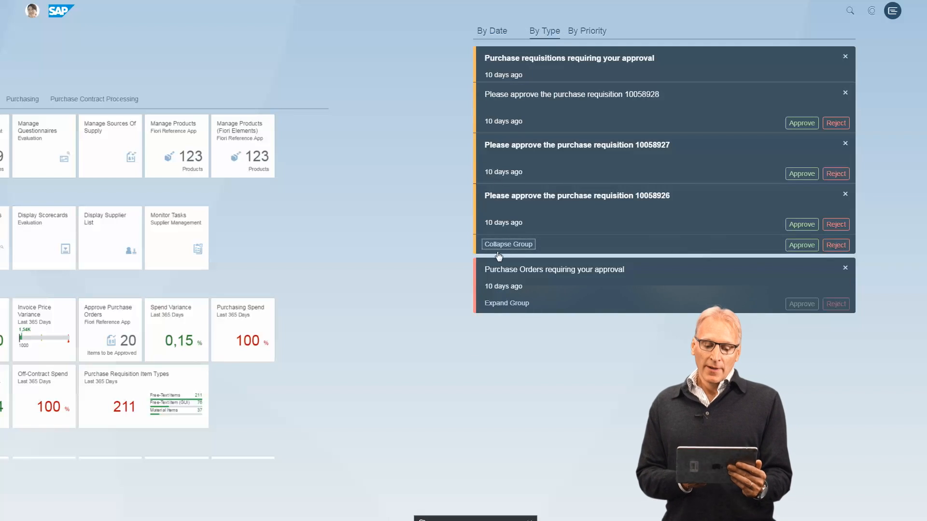
{"action": "left_click", "coordinate": [507, 244]}
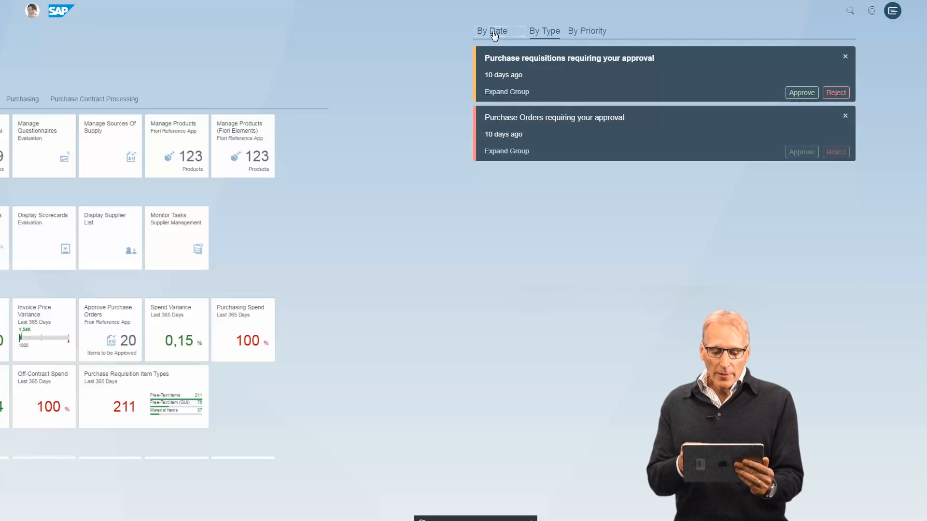
{"action": "left_click", "coordinate": [493, 31]}
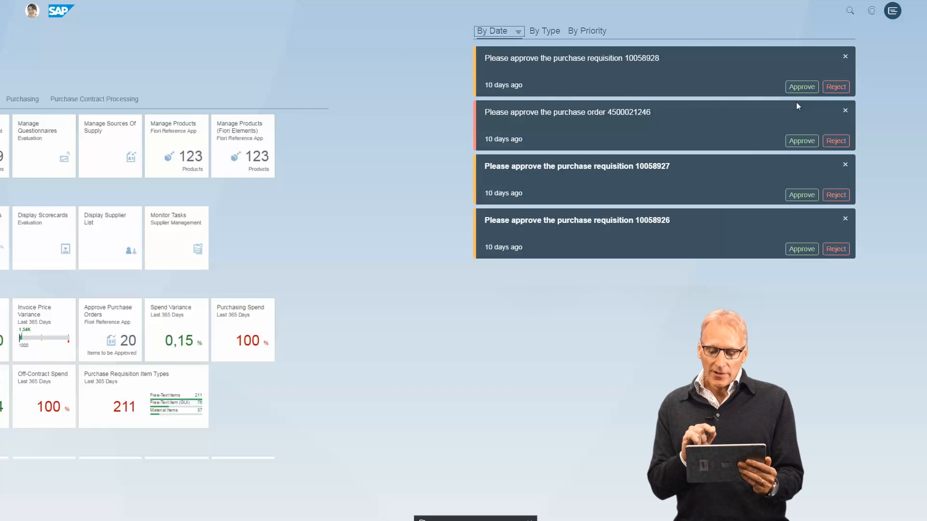
{"action": "mouse_move", "coordinate": [749, 92]}
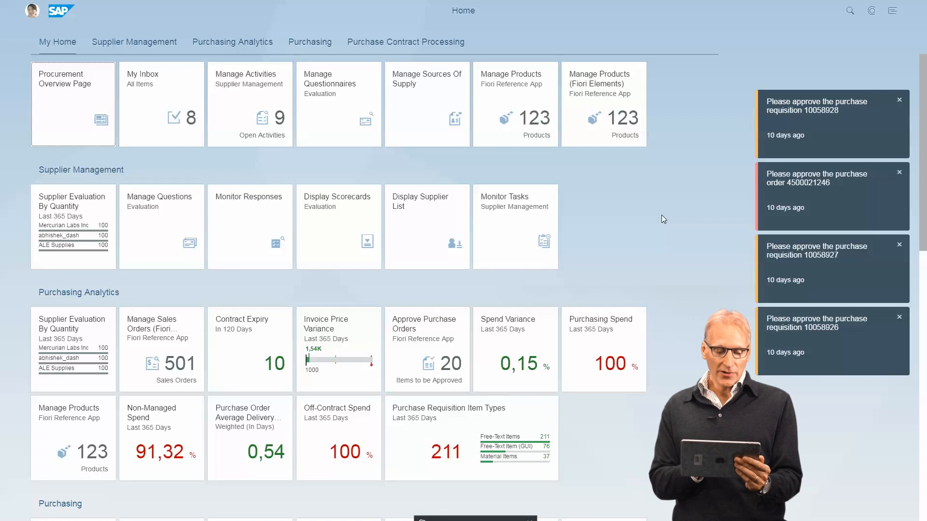
{"action": "mouse_move", "coordinate": [766, 105]}
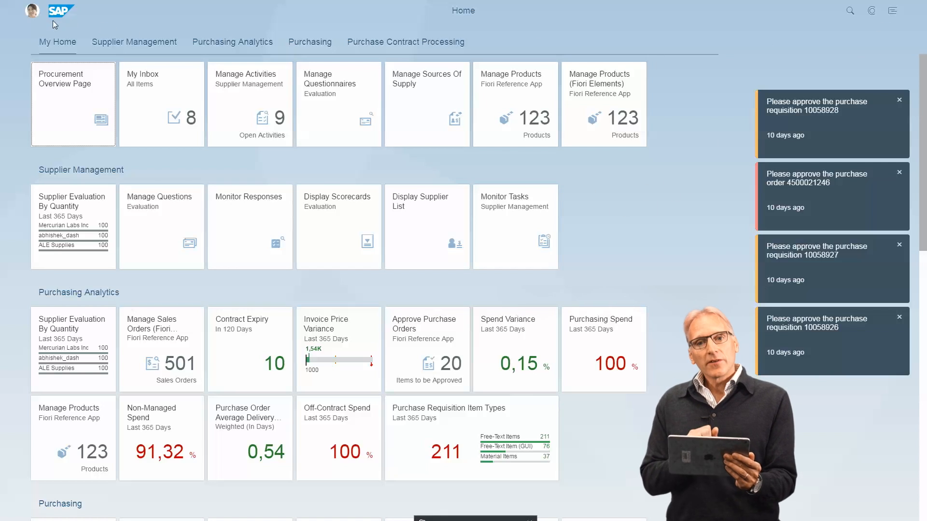
{"action": "left_click", "coordinate": [32, 10]}
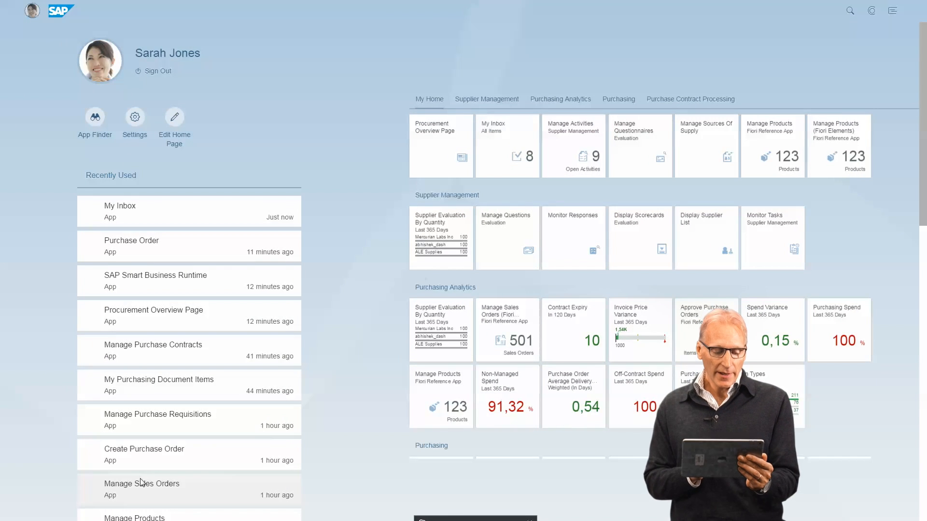
{"action": "mouse_move", "coordinate": [400, 249]}
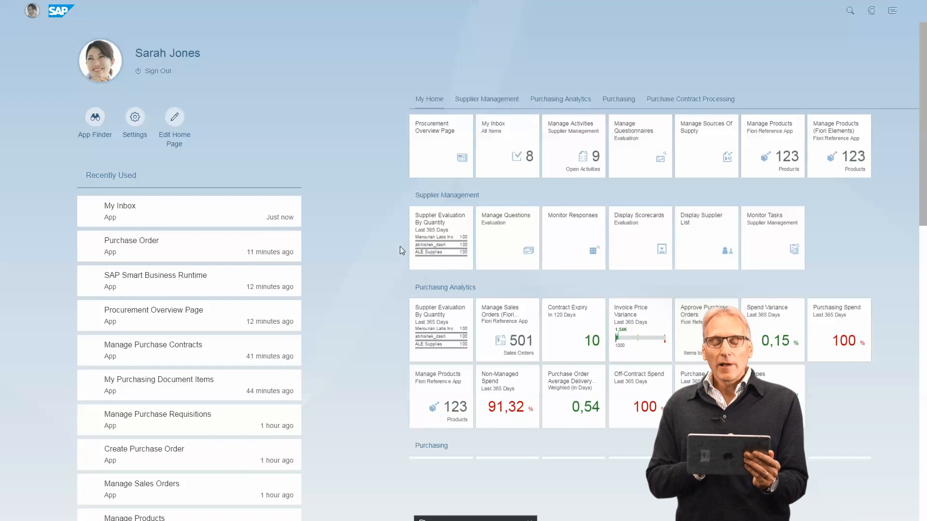
{"action": "mouse_move", "coordinate": [479, 158]}
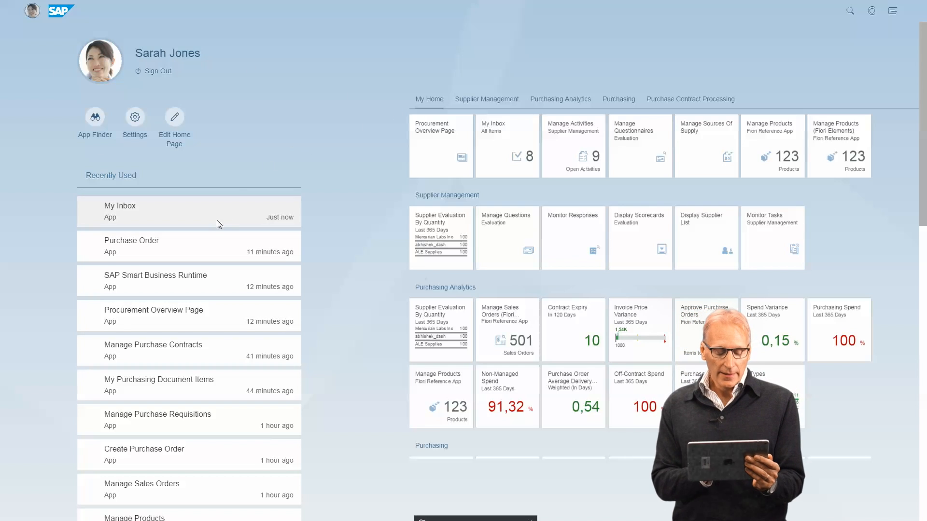
{"action": "mouse_move", "coordinate": [384, 247]}
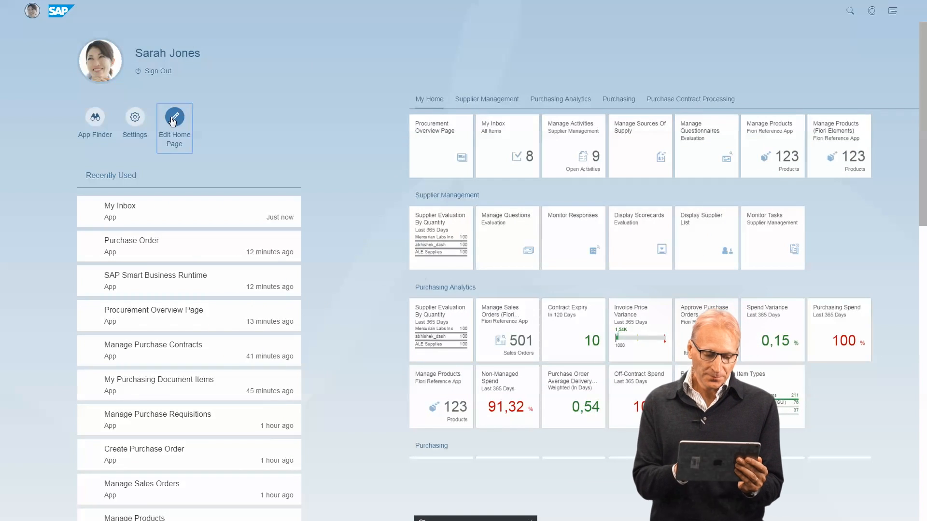
Edit the home page, add an app to the Notifications group, and save
{"action": "left_click", "coordinate": [174, 116]}
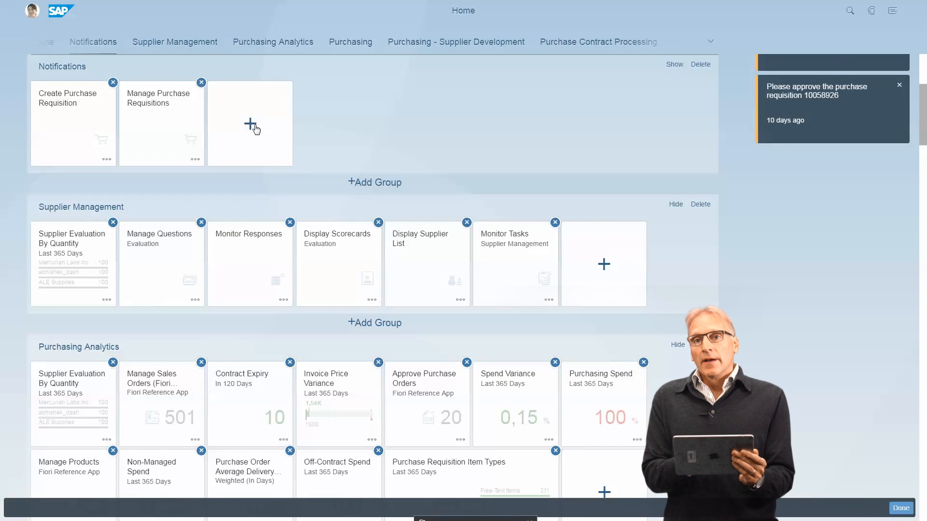
{"action": "left_click", "coordinate": [249, 125]}
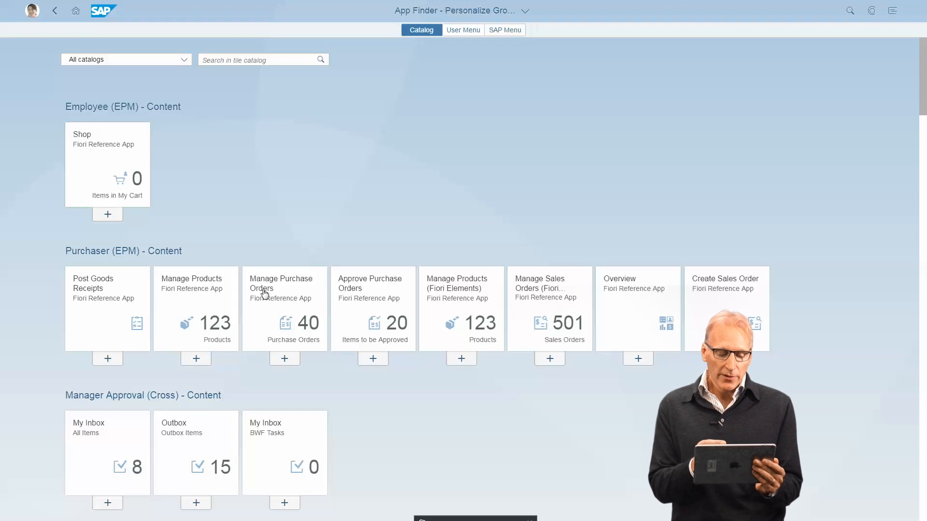
{"action": "mouse_move", "coordinate": [388, 254]}
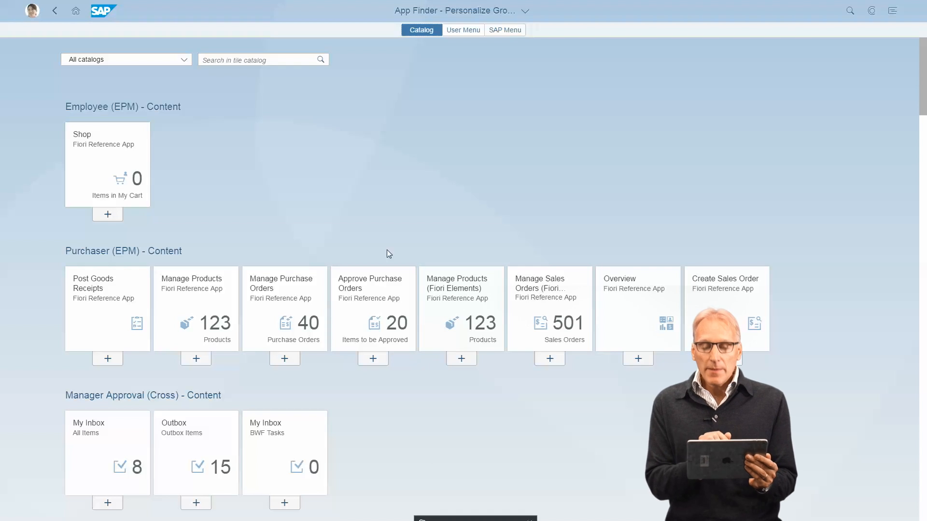
{"action": "mouse_move", "coordinate": [463, 29]}
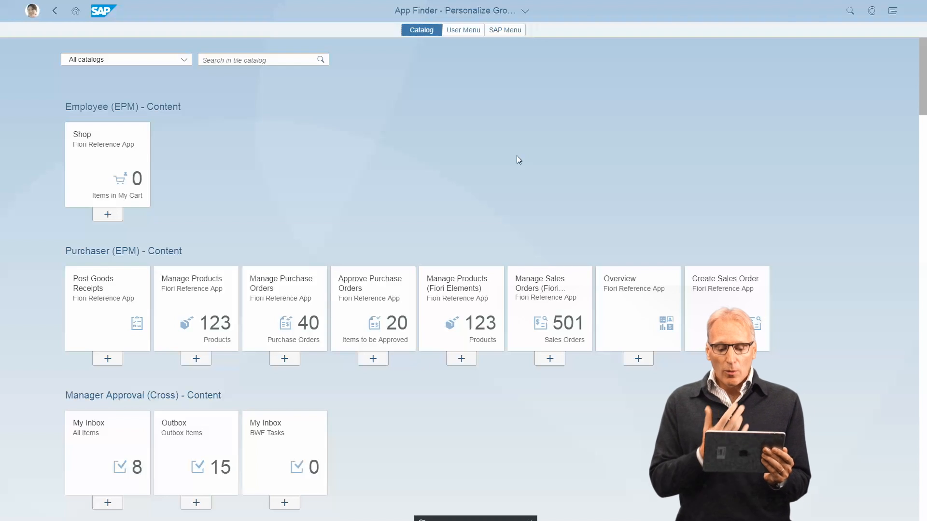
{"action": "mouse_move", "coordinate": [448, 193]}
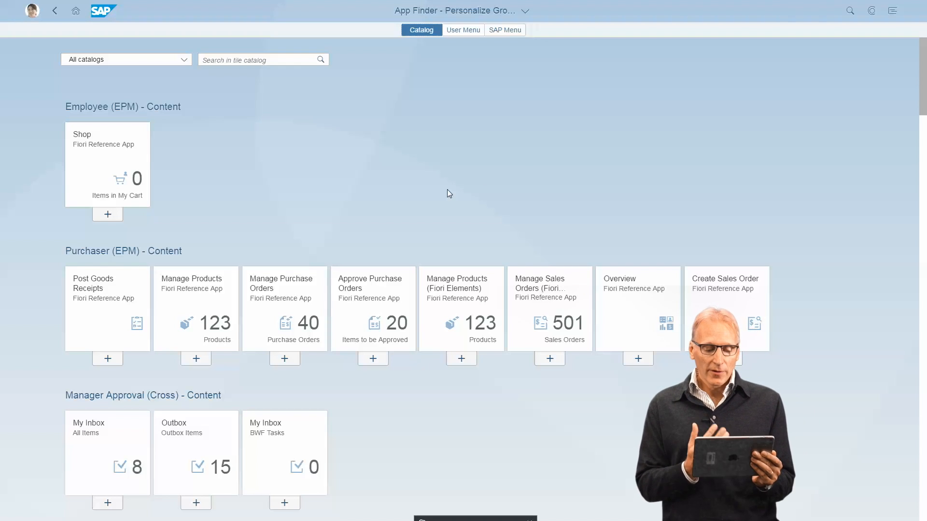
{"action": "mouse_move", "coordinate": [423, 193]}
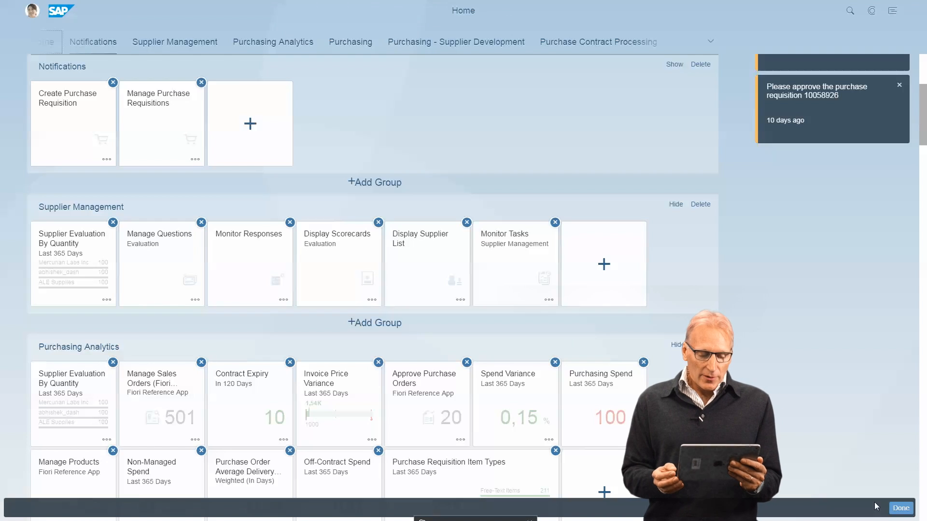
{"action": "left_click", "coordinate": [901, 508]}
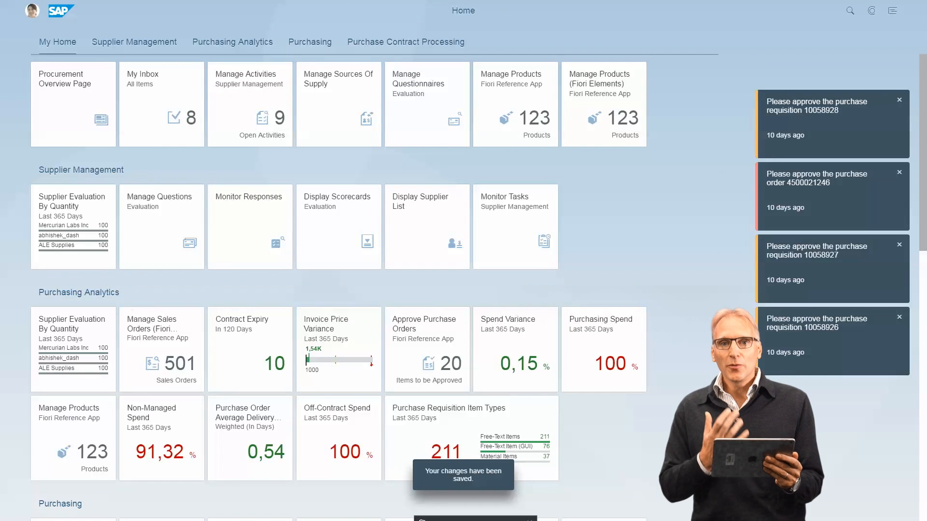
{"action": "mouse_move", "coordinate": [142, 172]}
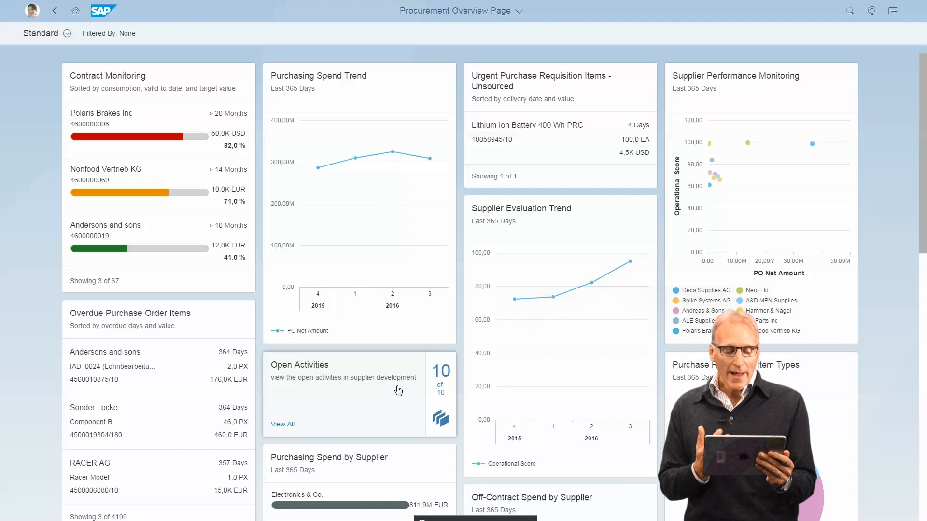
{"action": "mouse_move", "coordinate": [30, 229]}
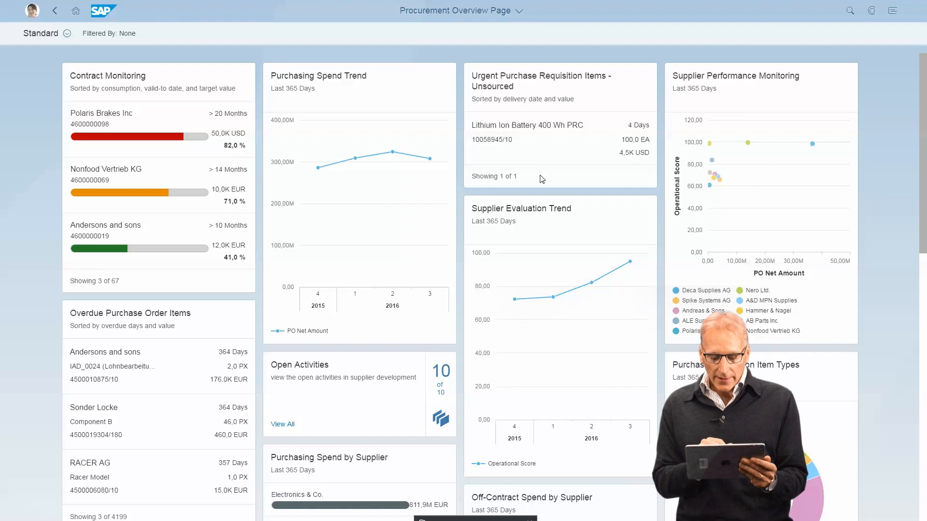
{"action": "mouse_move", "coordinate": [479, 227]}
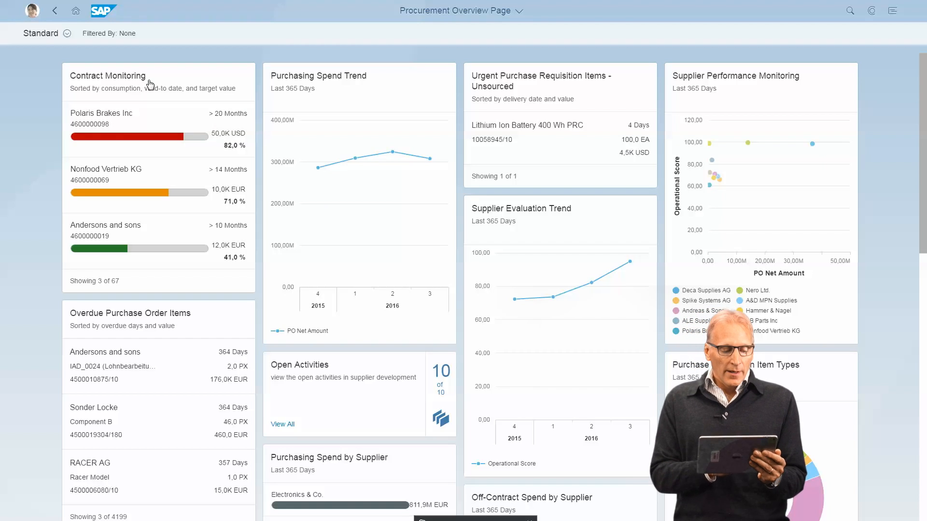
Expand the Procurement Overview Page filter bar with supplier, material and plant fields
{"action": "left_click", "coordinate": [61, 34]}
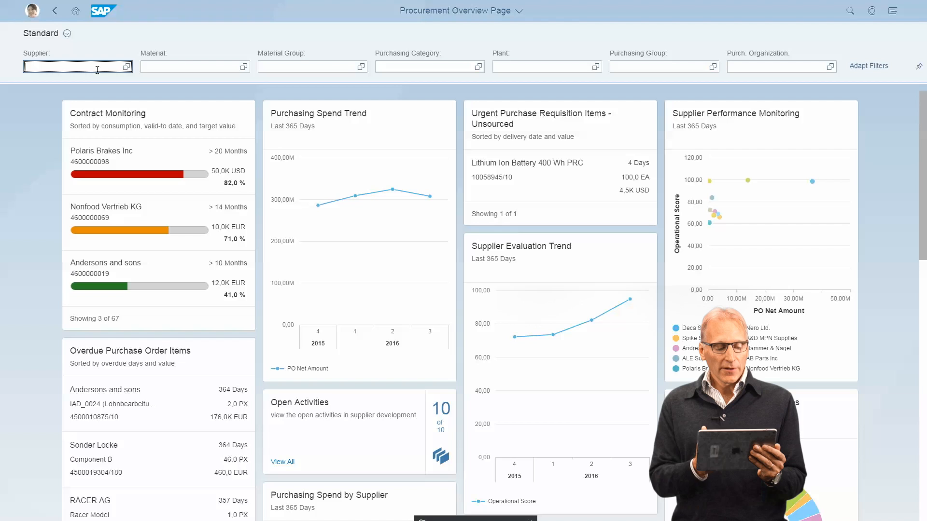
Filter the overview page by supplier Polaris Brakes Inc using the 'polar' suggestion
{"action": "type", "text": "pol"}
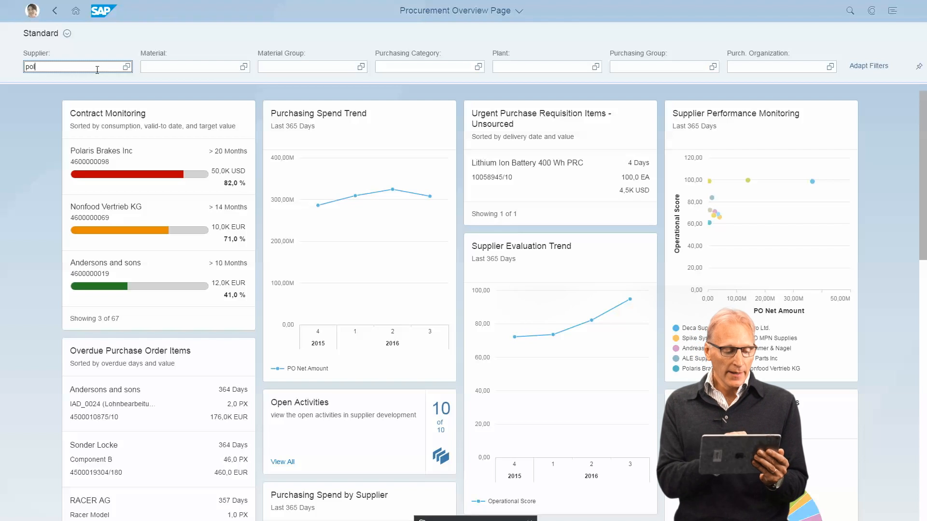
{"action": "type", "text": "polar"}
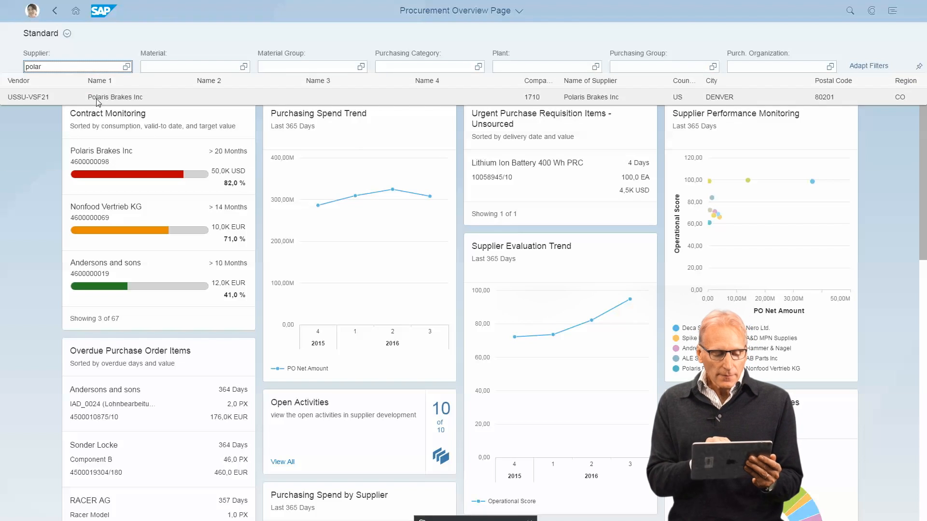
{"action": "left_click", "coordinate": [116, 97]}
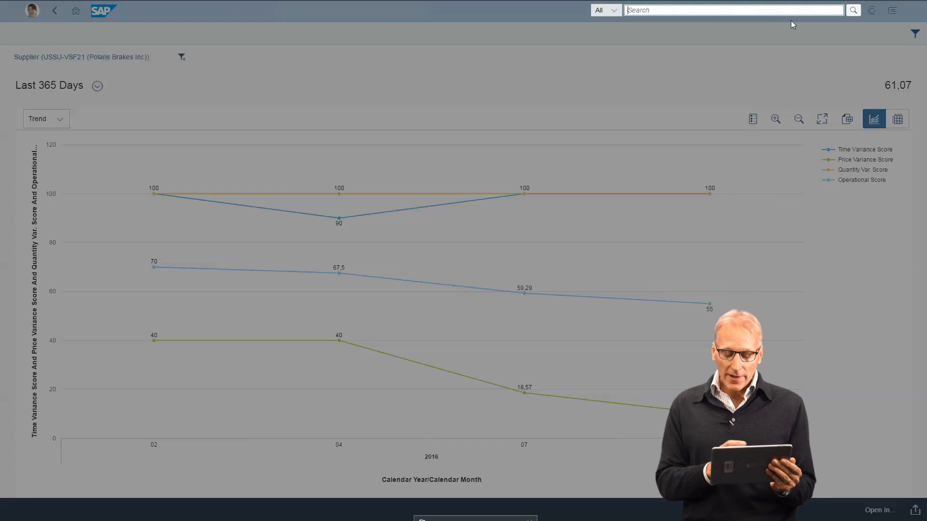
Search everywhere for Polaris Brakes Inc from the 'pola' suggestion
{"action": "type", "text": "polar"}
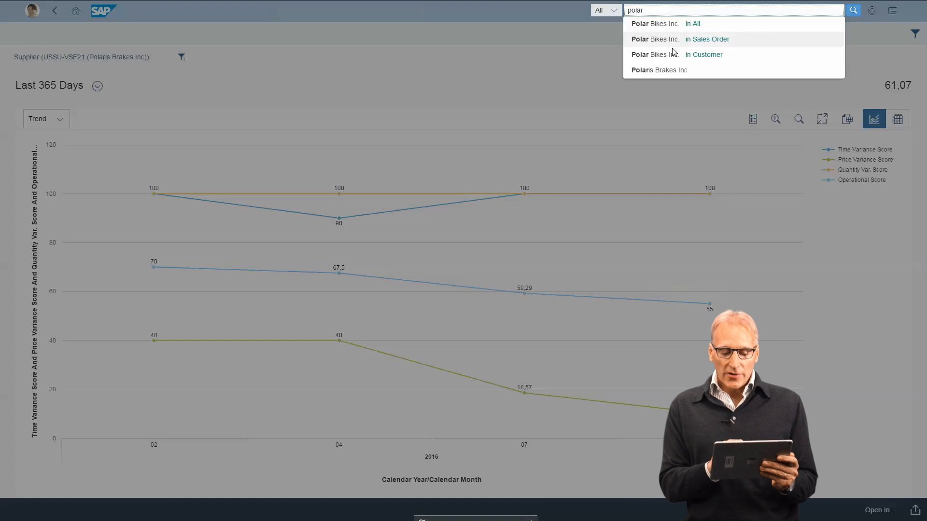
{"action": "left_click", "coordinate": [658, 70]}
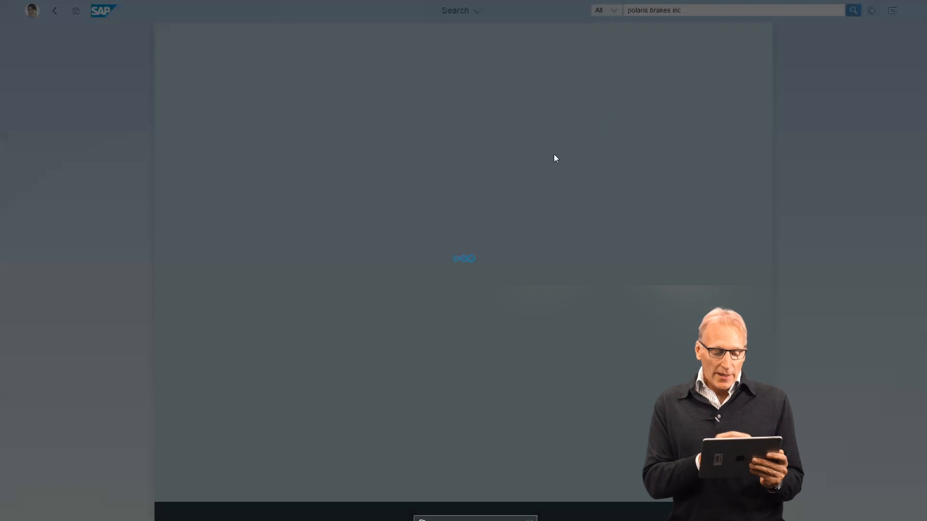
Review the 37 Polaris Brakes Inc hits across suppliers, orders, contracts and invoices
{"action": "left_click", "coordinate": [853, 11]}
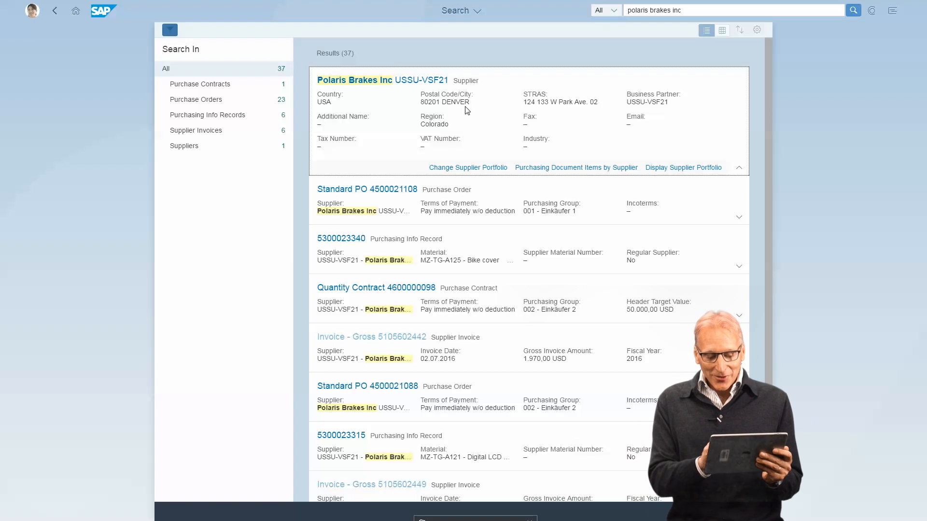
{"action": "mouse_move", "coordinate": [575, 181]}
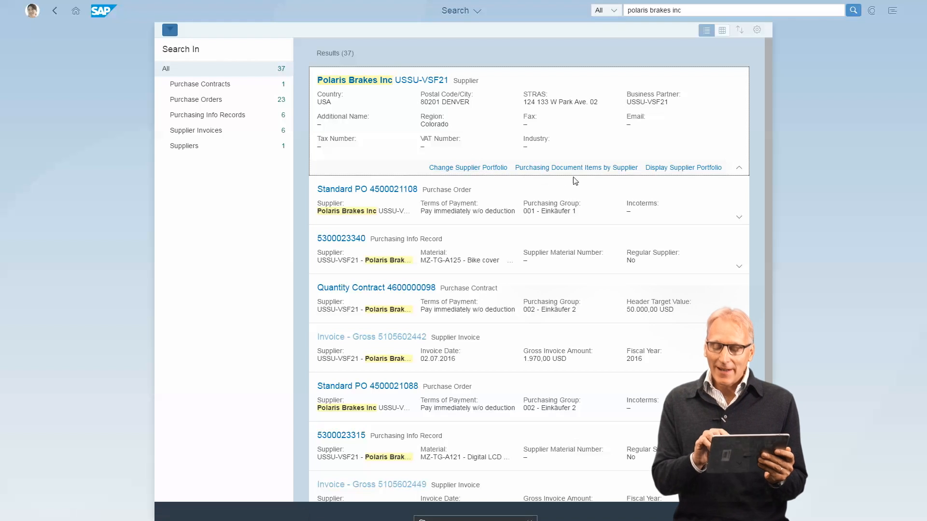
{"action": "mouse_move", "coordinate": [468, 168]}
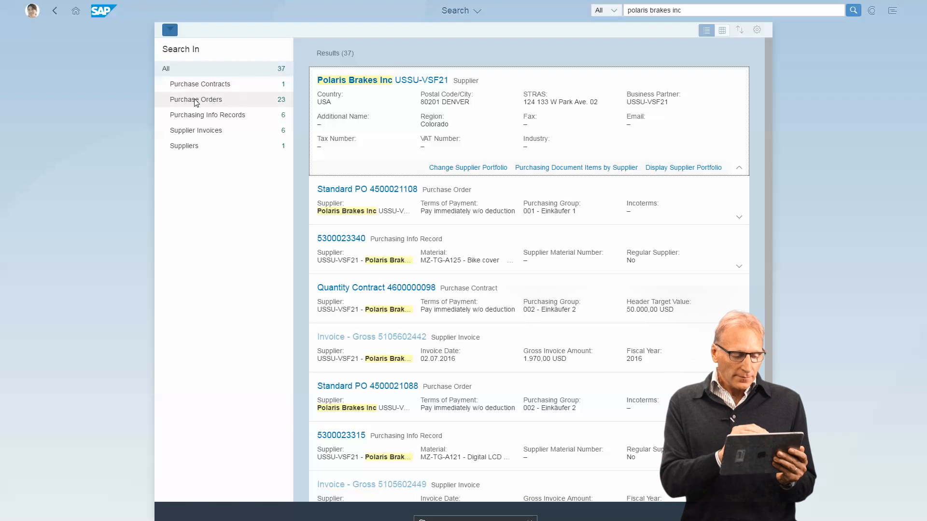
{"action": "left_click", "coordinate": [195, 100]}
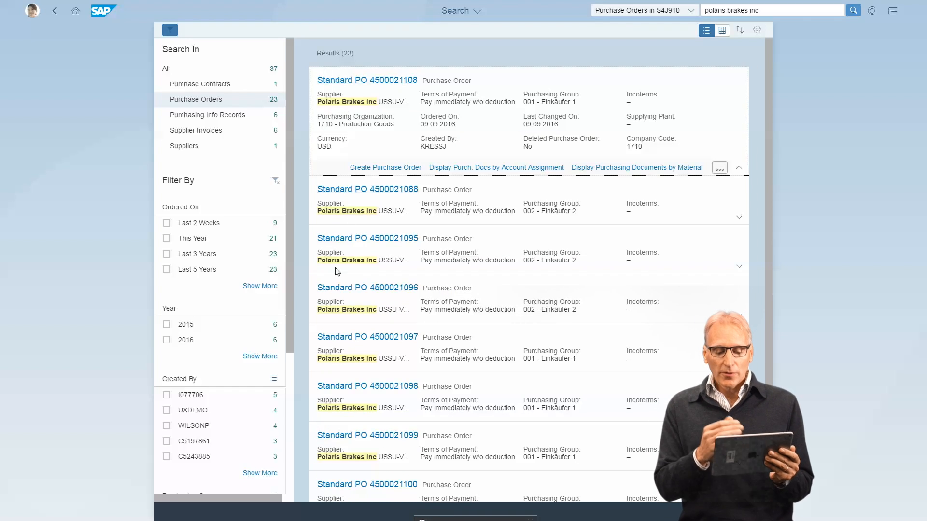
{"action": "scroll", "scroll_direction": "down", "scroll_amount": 3}
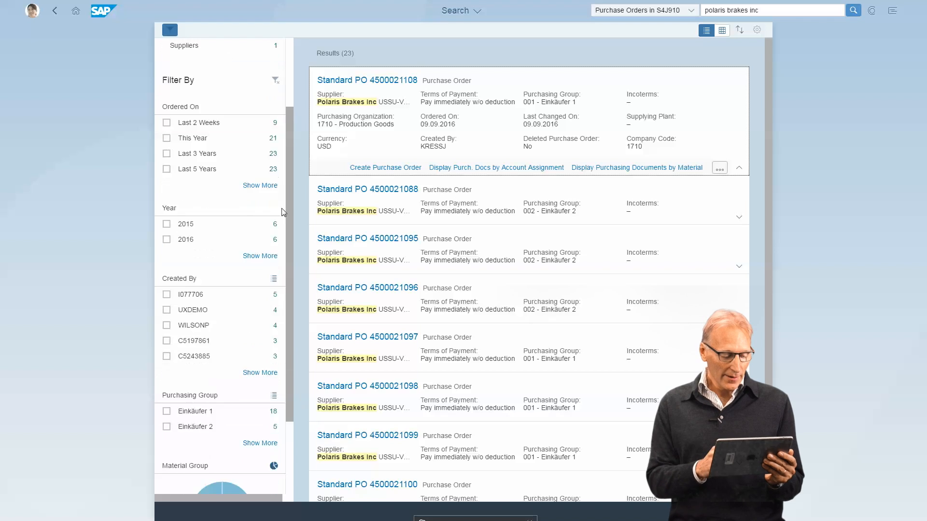
{"action": "scroll", "scroll_direction": "down", "scroll_amount": 3}
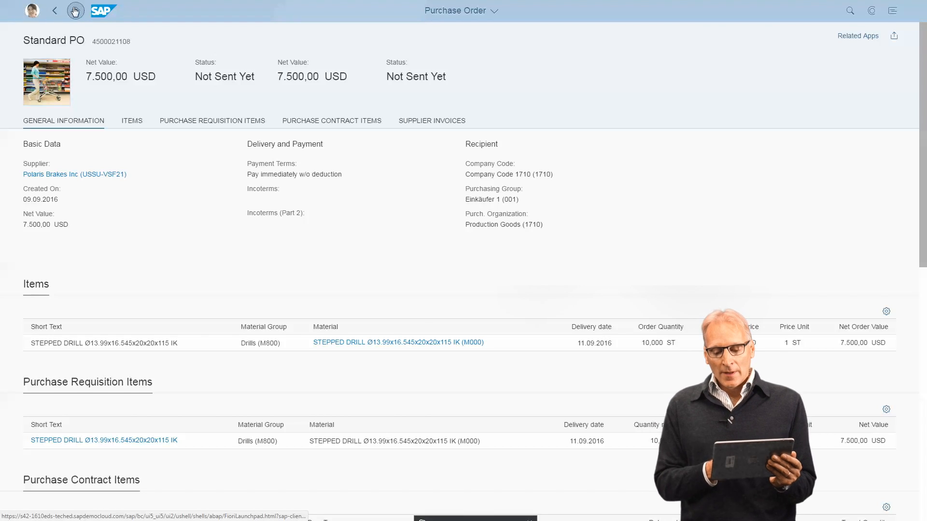
{"action": "left_click", "coordinate": [55, 11]}
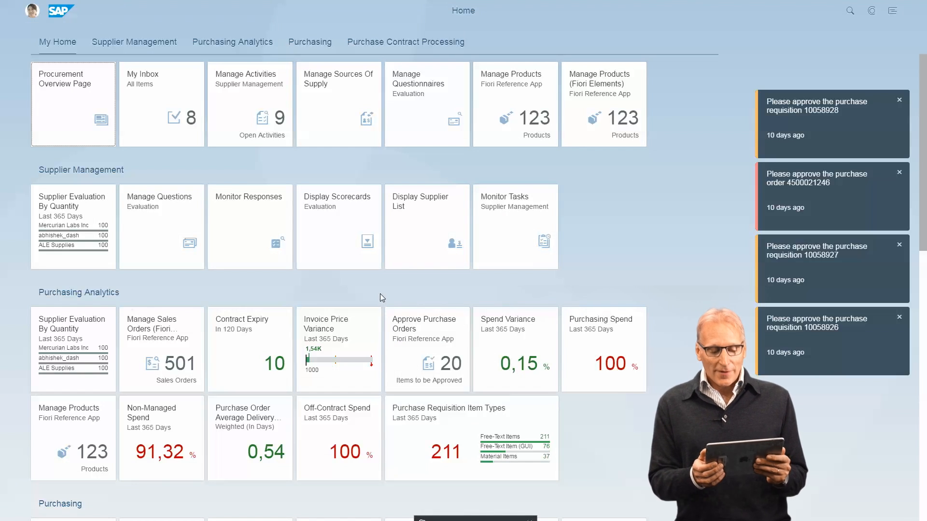